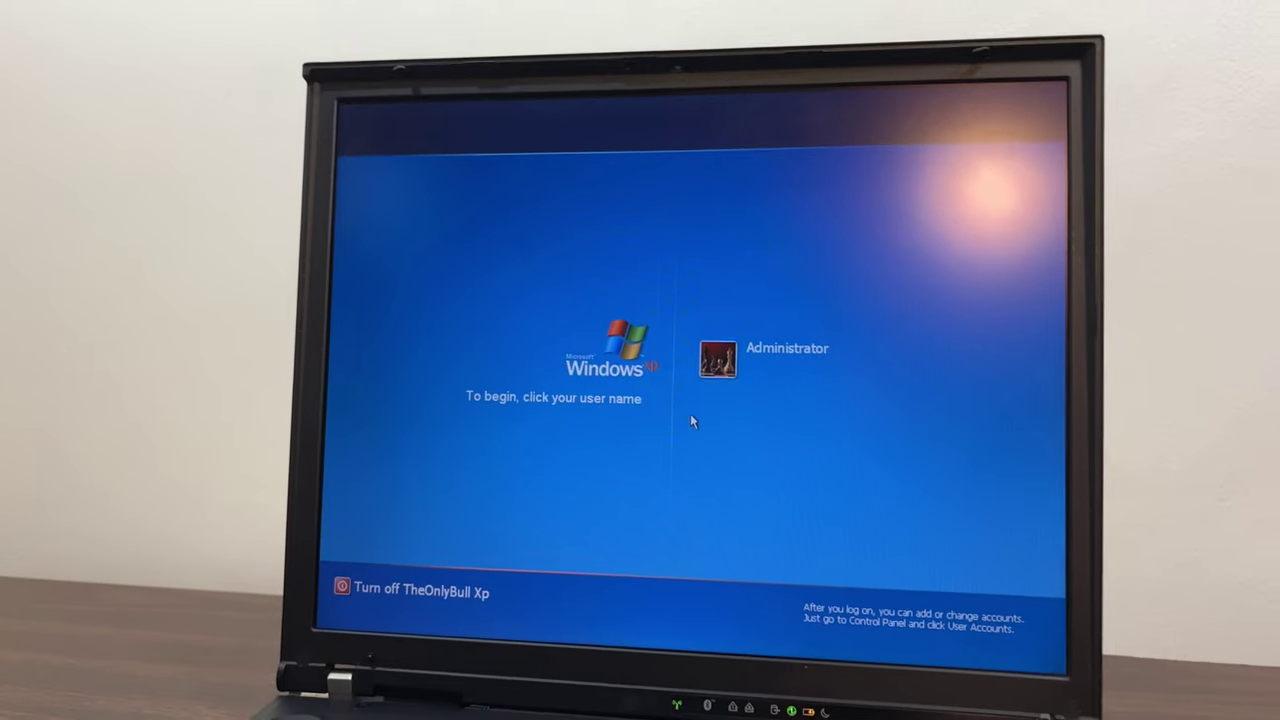
- Select the Administrator account on the welcome screen so its password box appears
{"action": "left_click", "coordinate": [718, 360]}
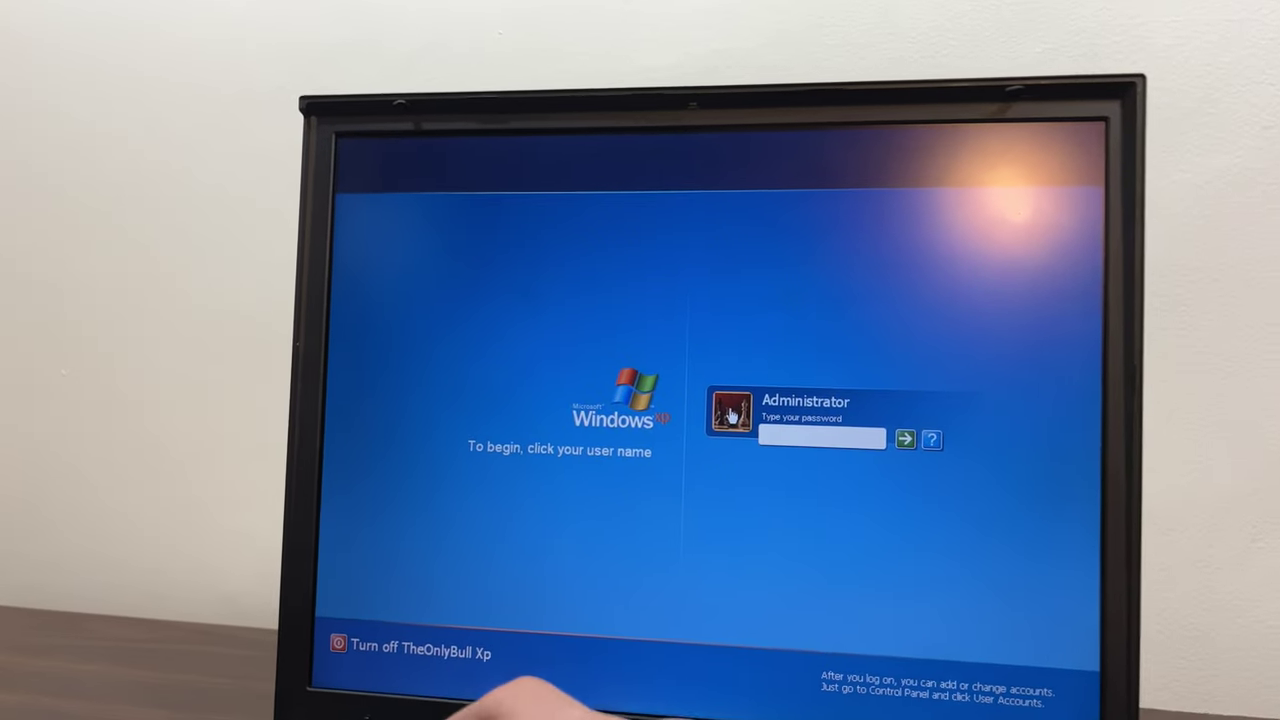